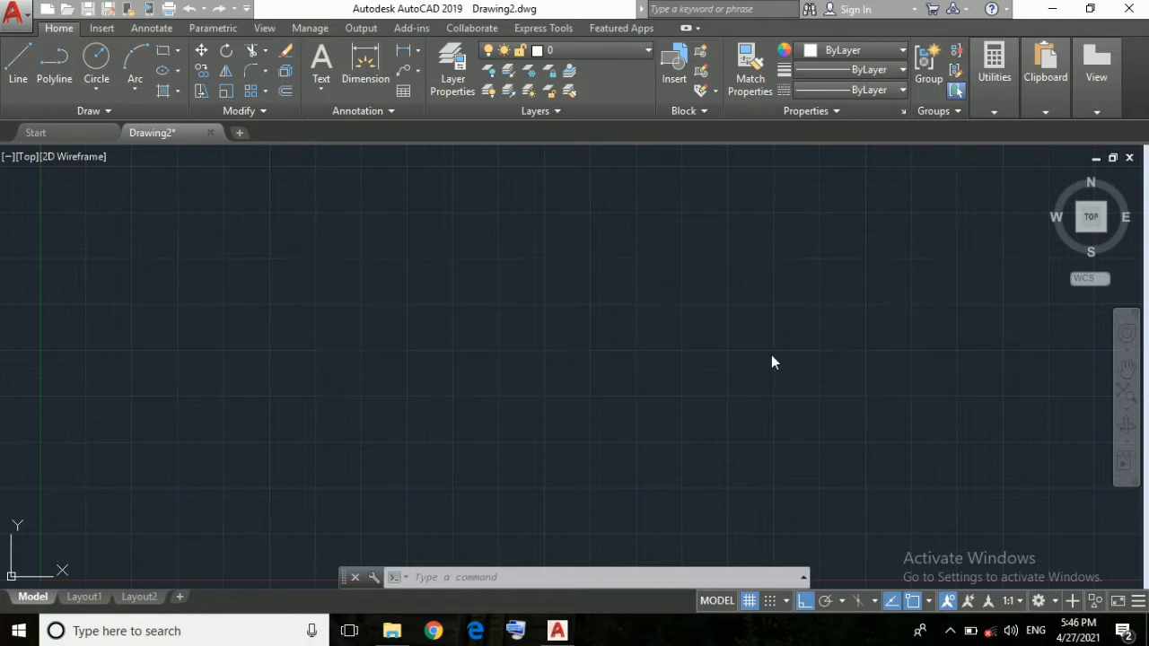
mouse_move(522, 323)
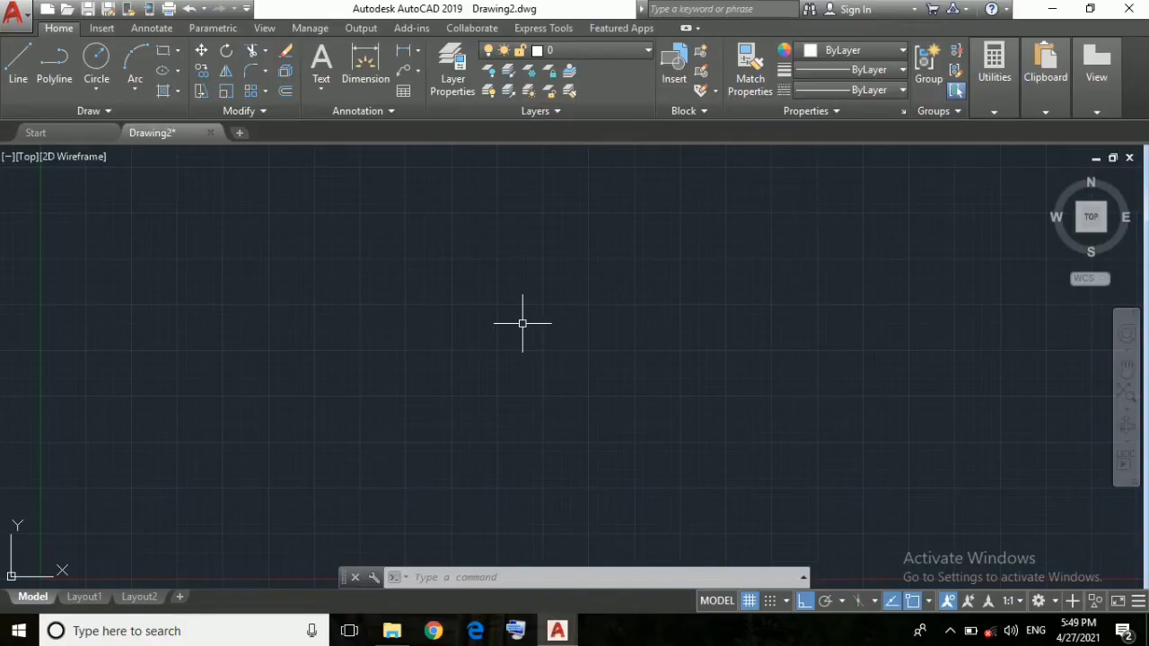
mouse_move(509, 327)
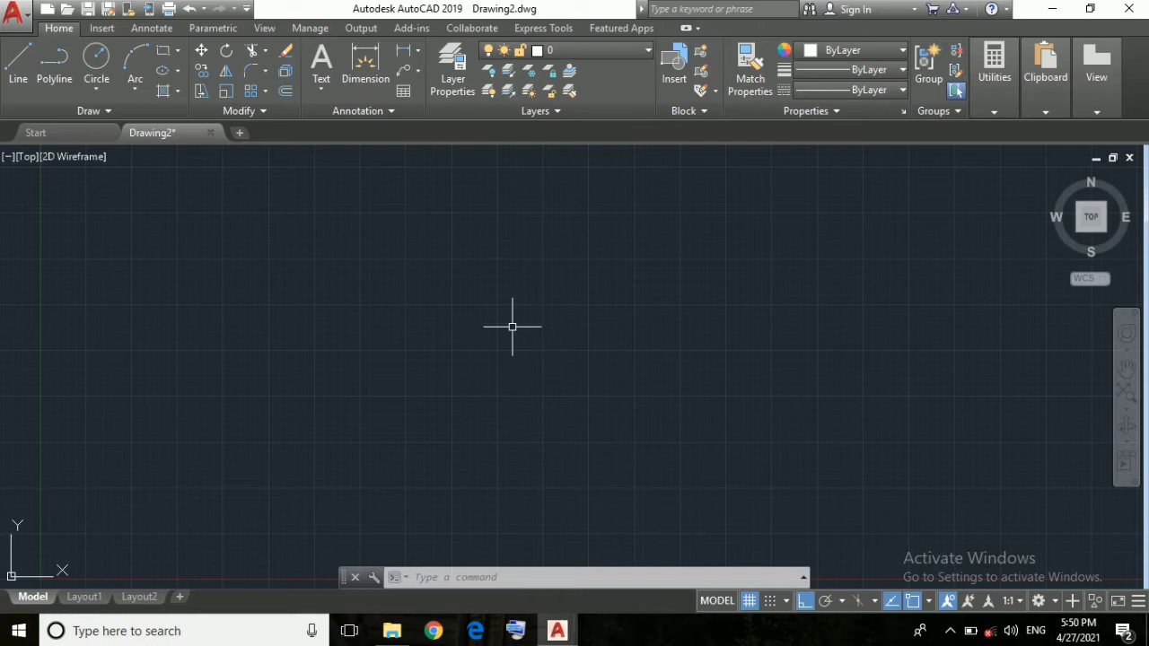
mouse_move(471, 221)
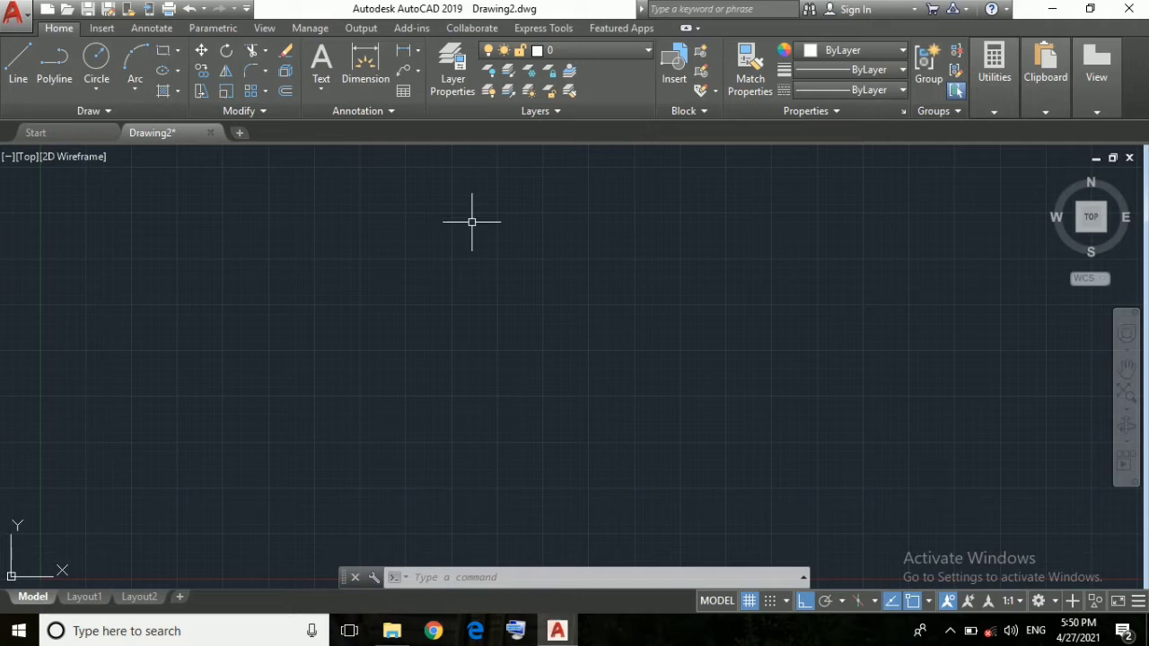
mouse_move(460, 202)
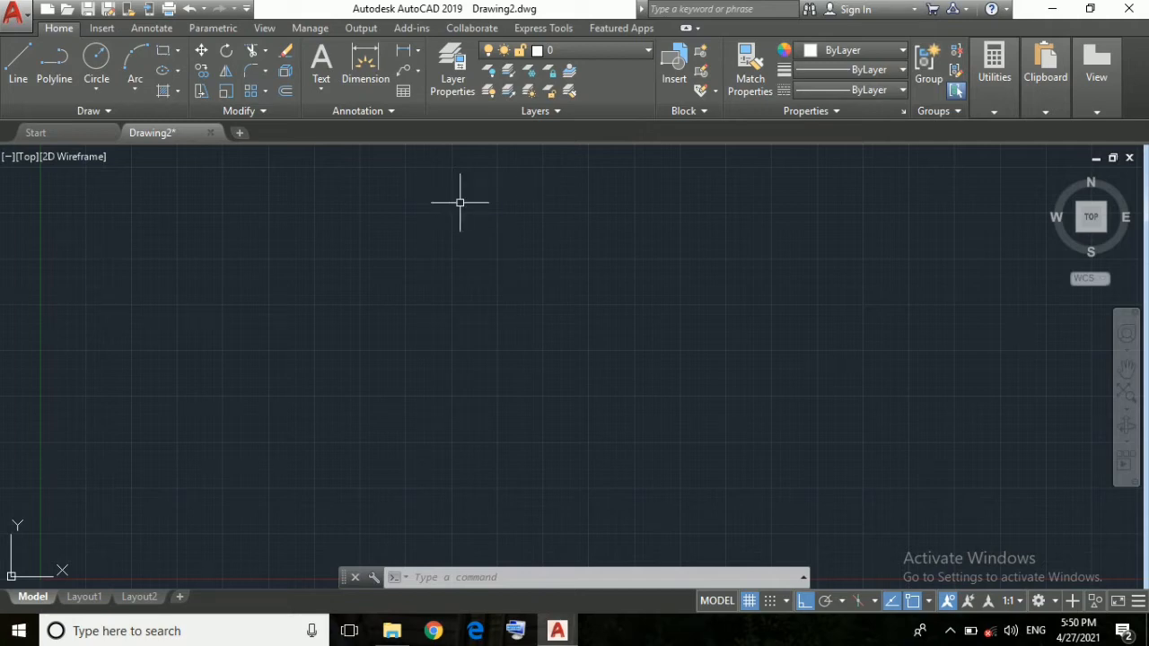
Open the Options dialog from the drawing area's right-click menu.
right_click(460, 202)
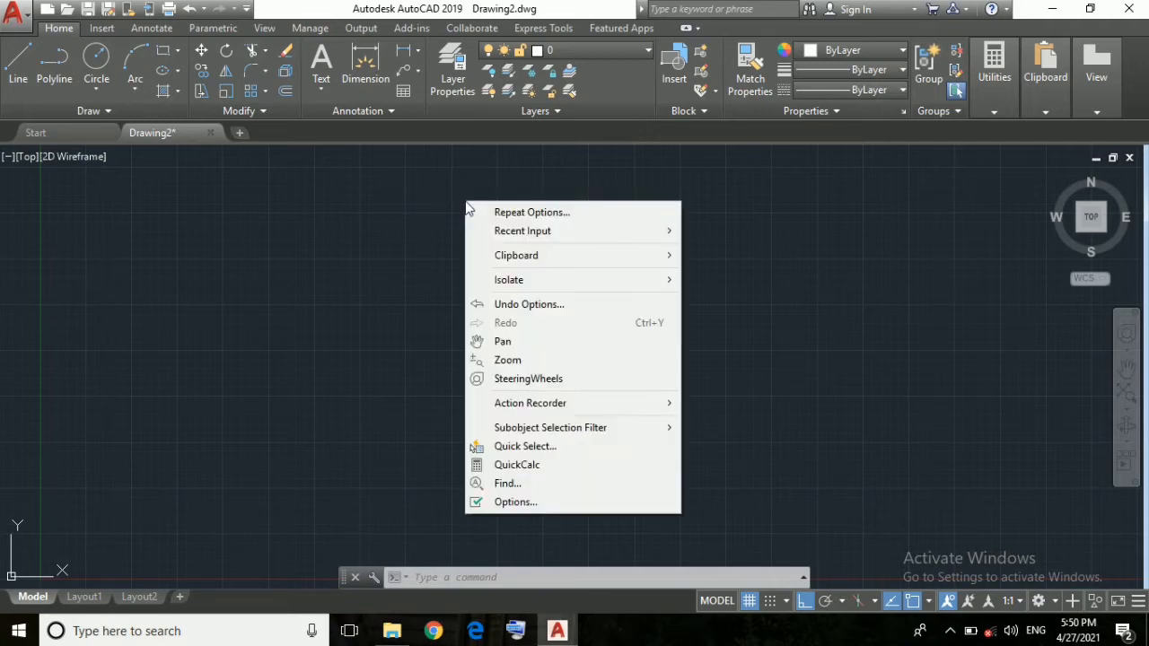
mouse_move(552, 502)
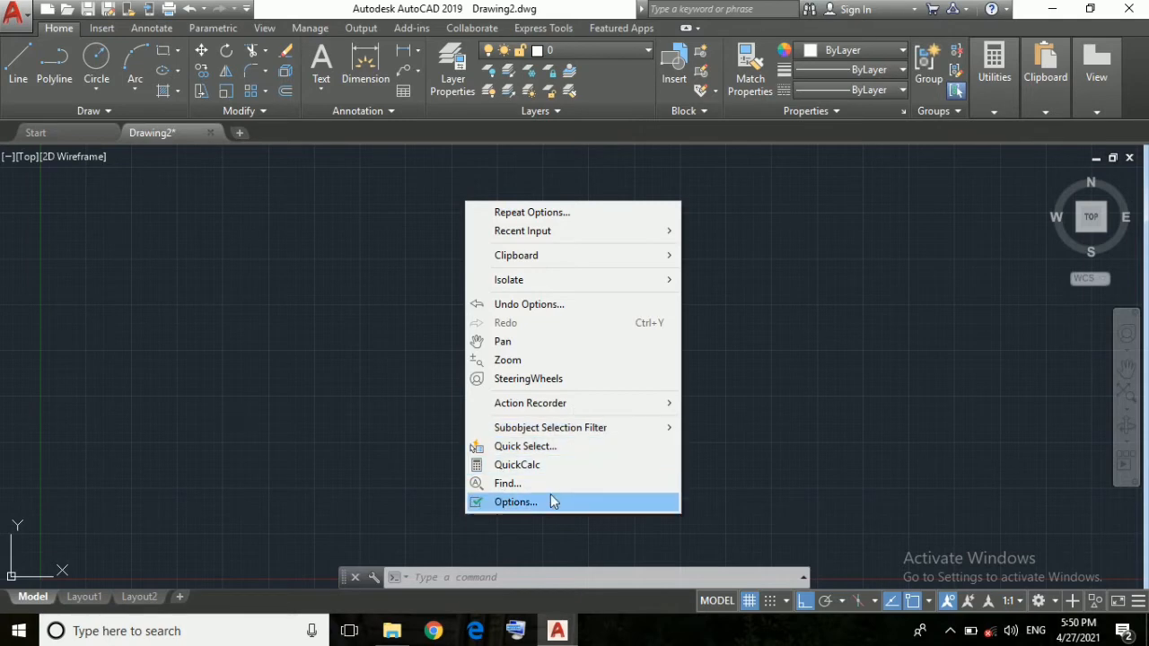
mouse_move(536, 505)
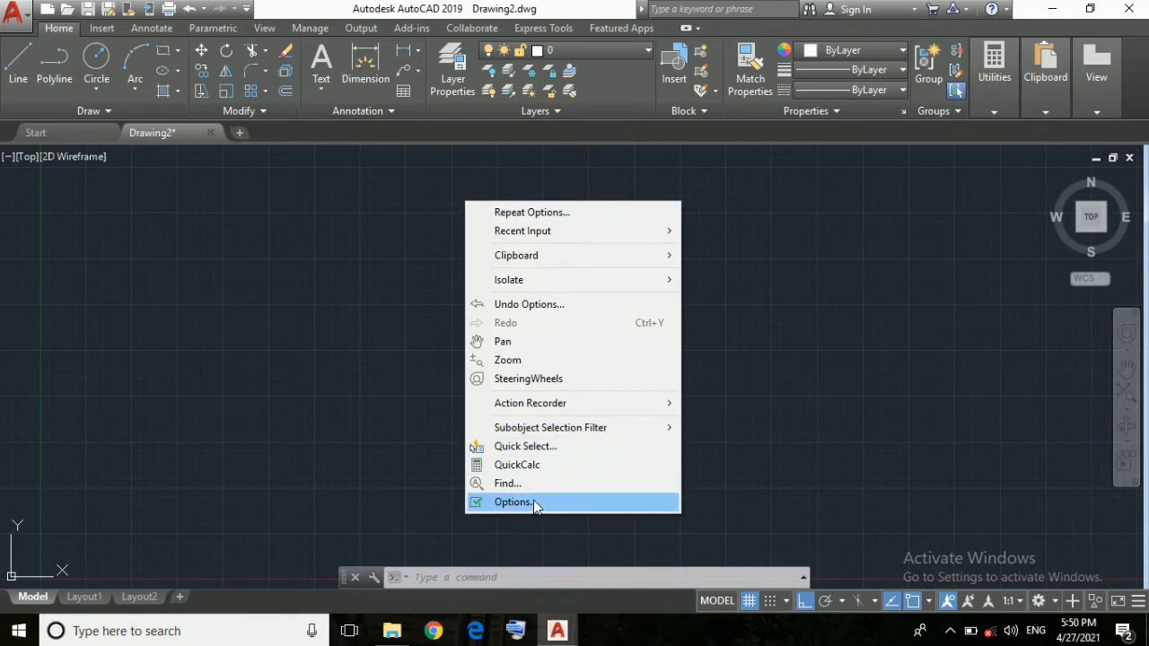
left_click(512, 501)
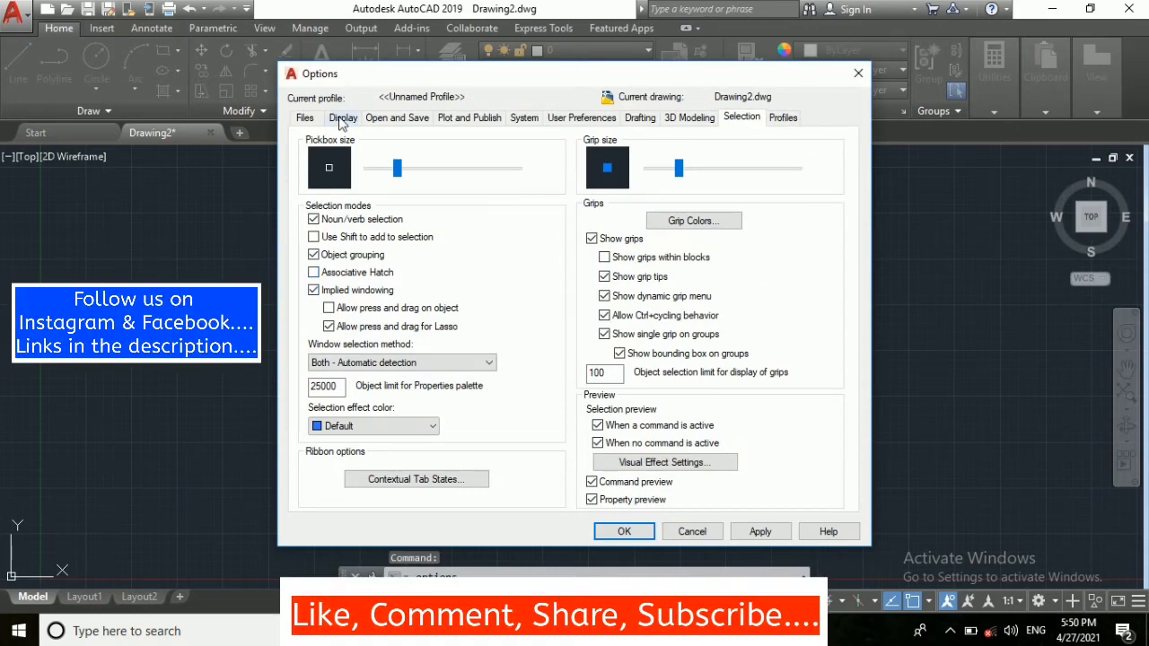
Show the Display settings and enter 20 as the crosshair size.
left_click(343, 118)
type("20")
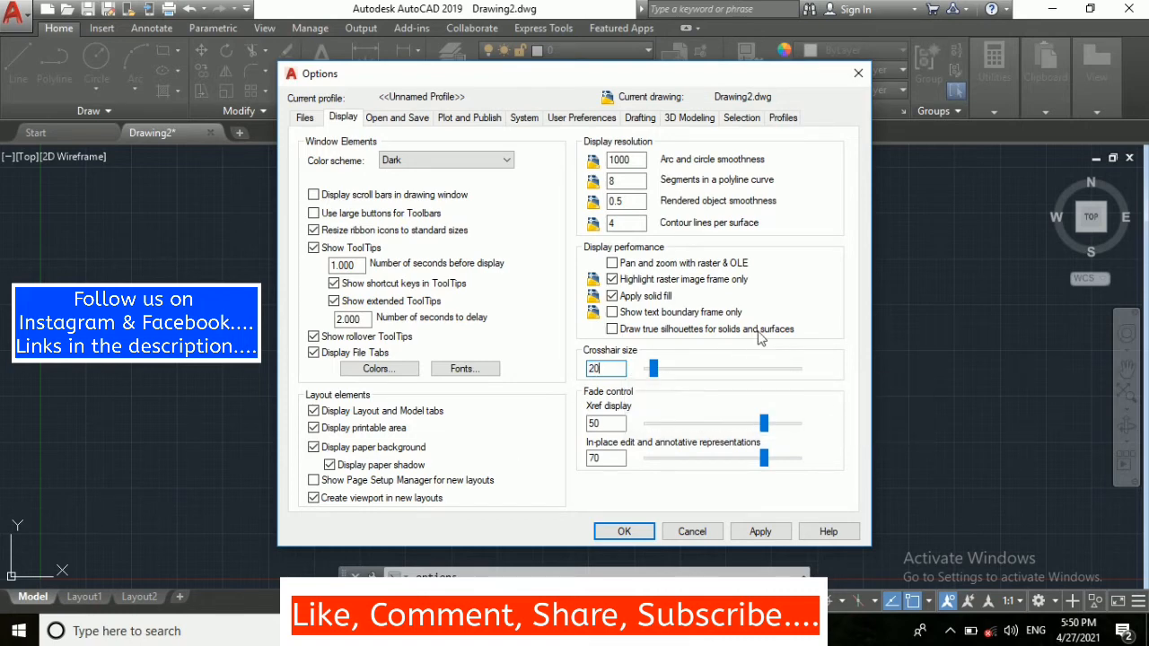
mouse_move(742, 118)
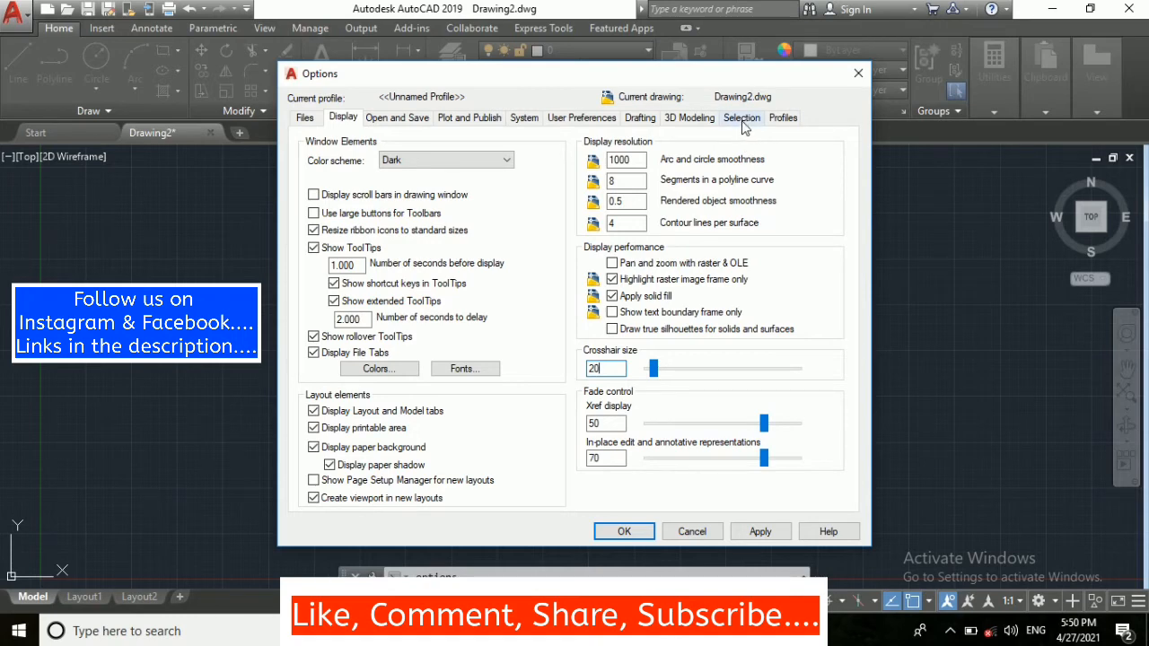
Enlarge the pickbox with the Selection tab slider, then apply and close the Options dialog.
left_click(741, 118)
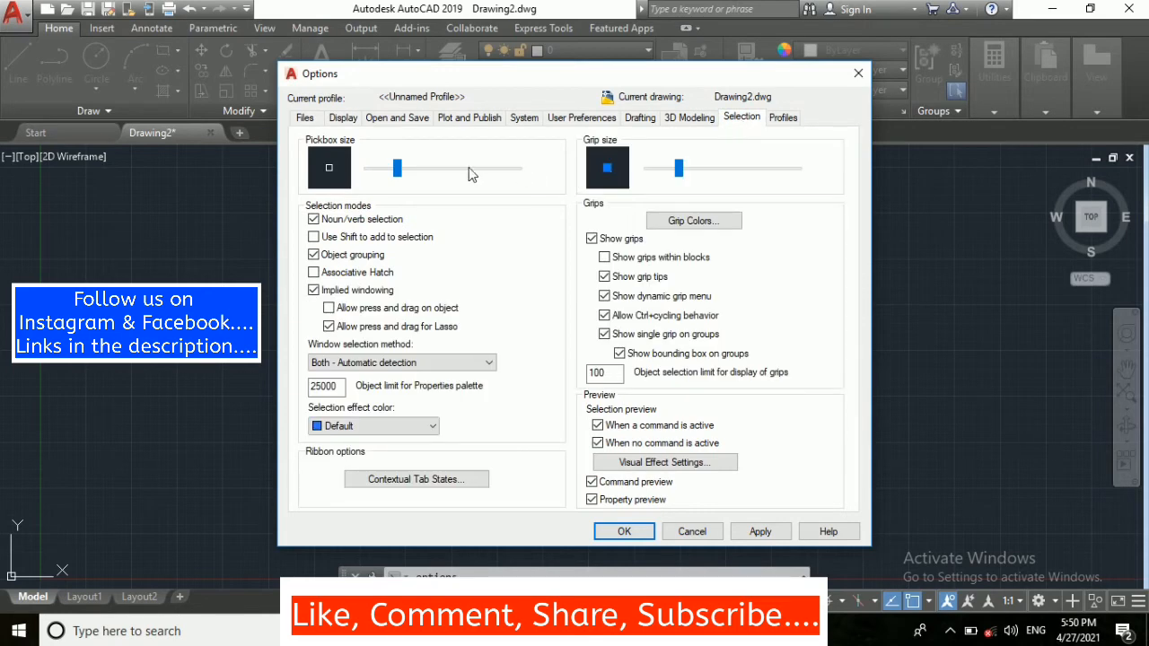
mouse_move(320, 155)
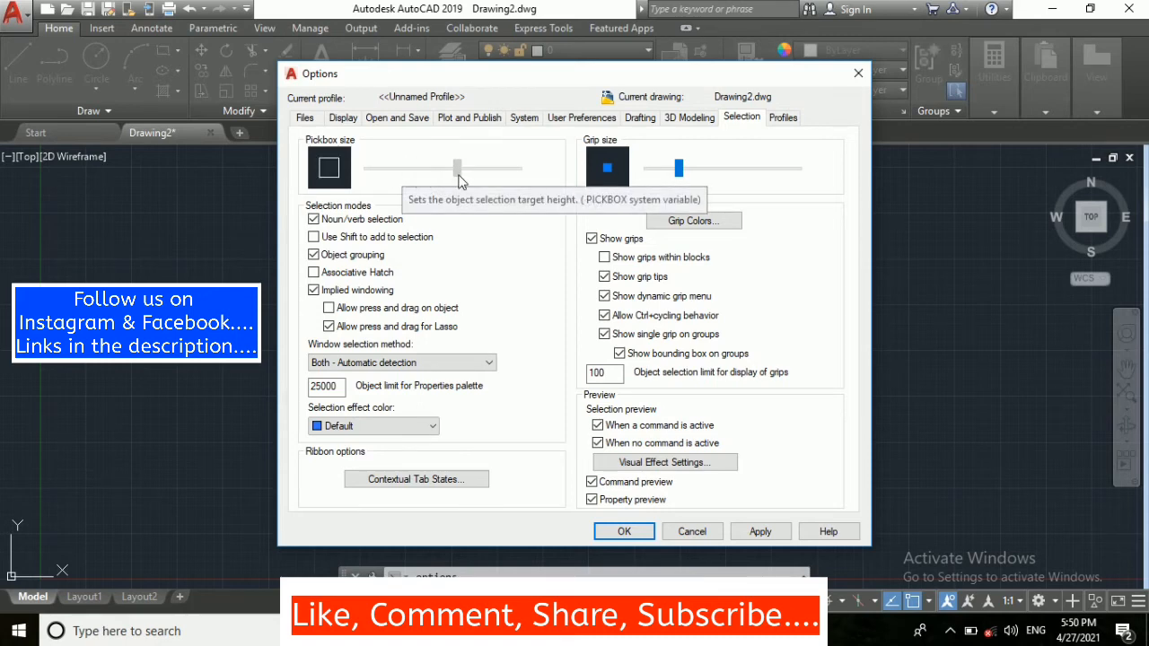
left_click_drag(458, 169, 417, 169)
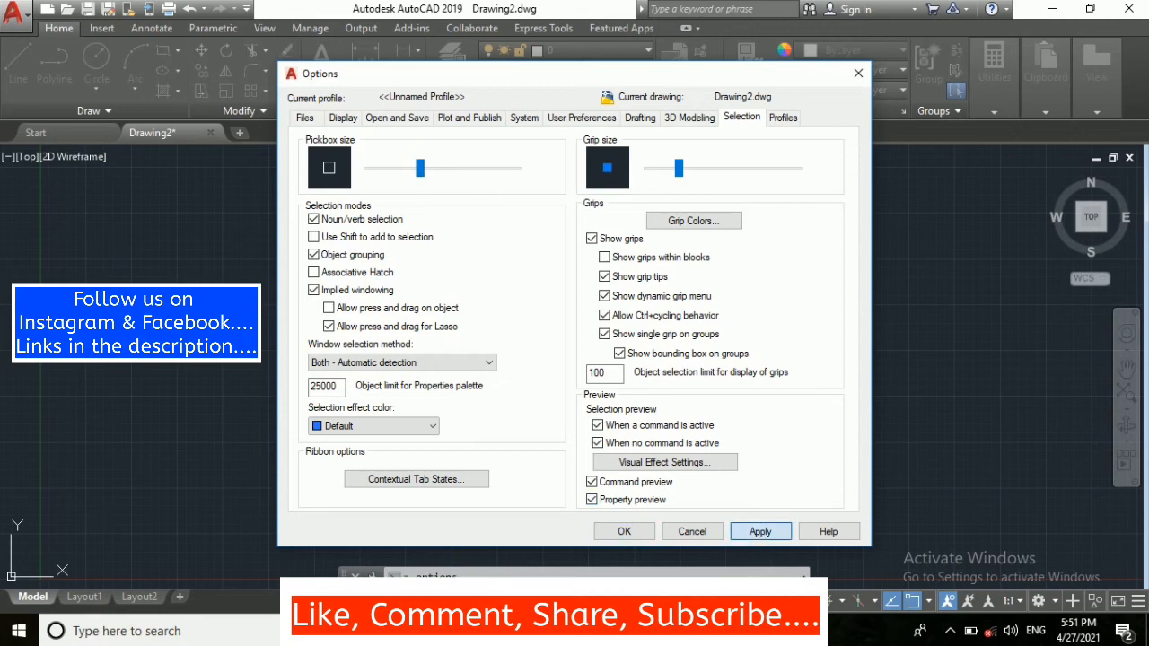
left_click(624, 531)
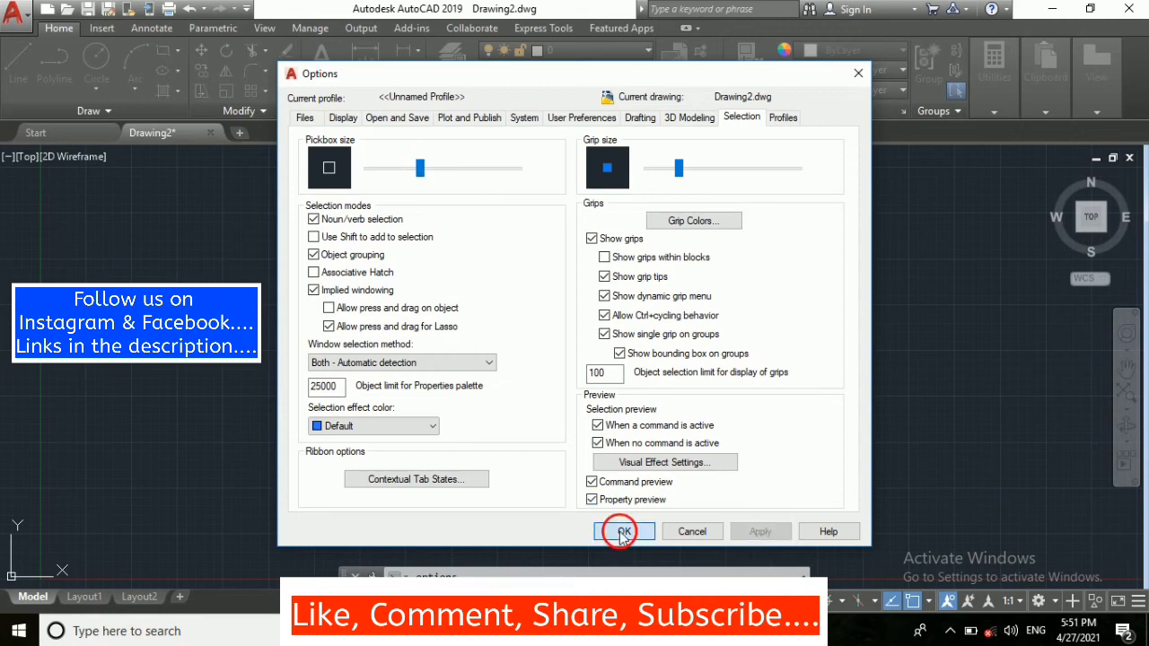
left_click(623, 531)
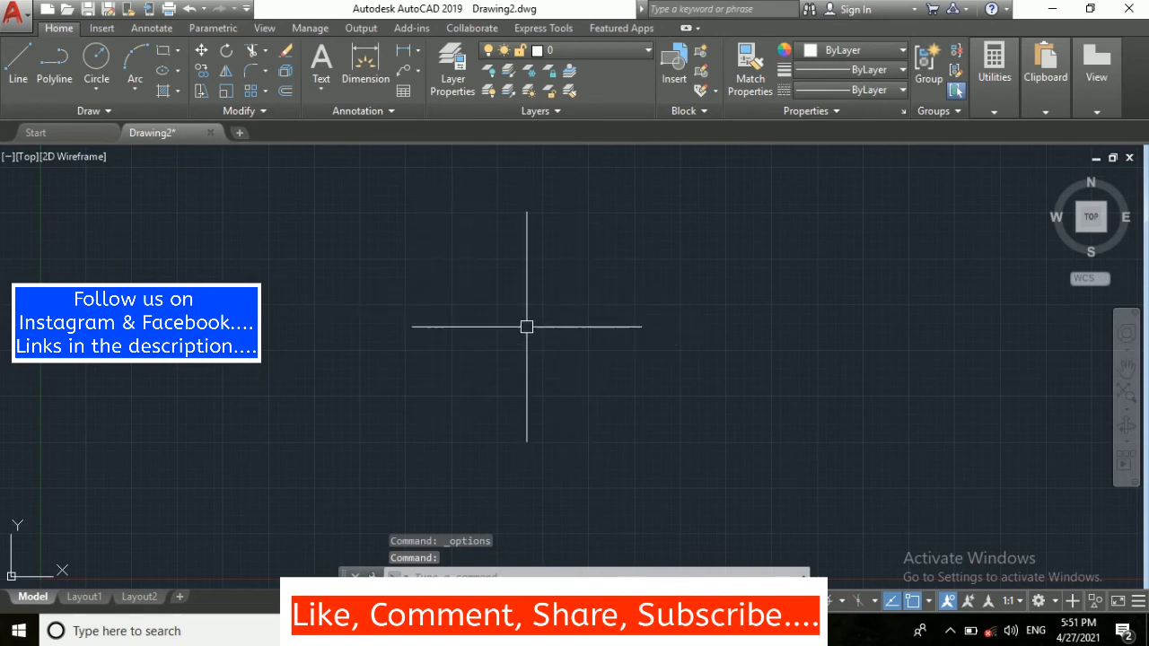
mouse_move(482, 312)
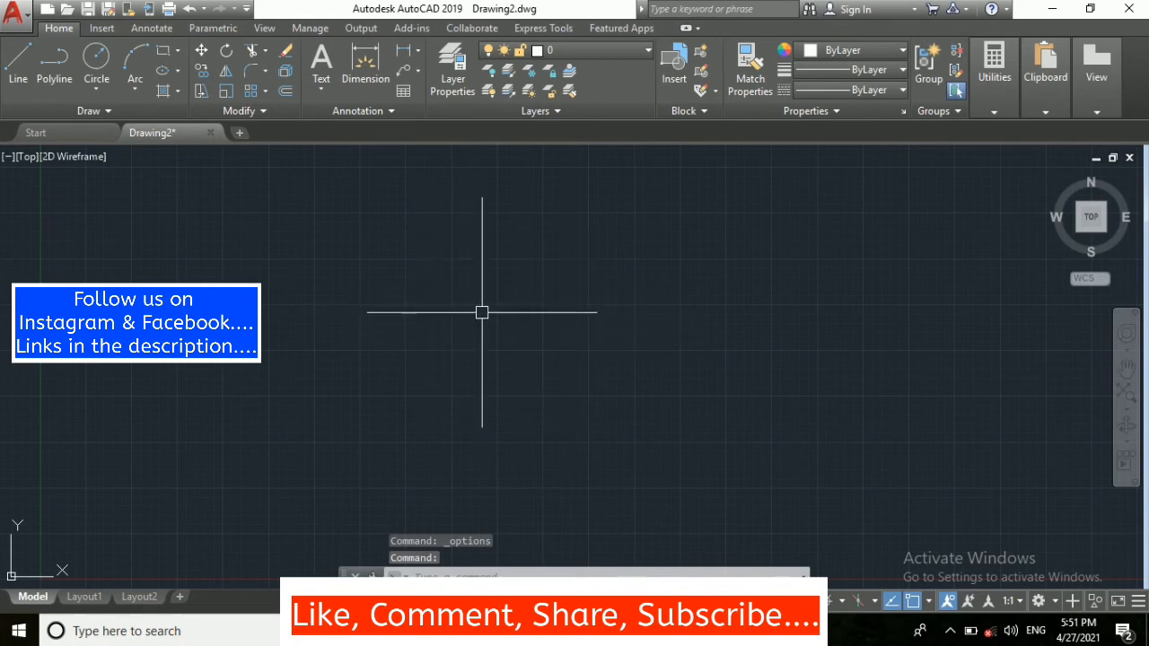